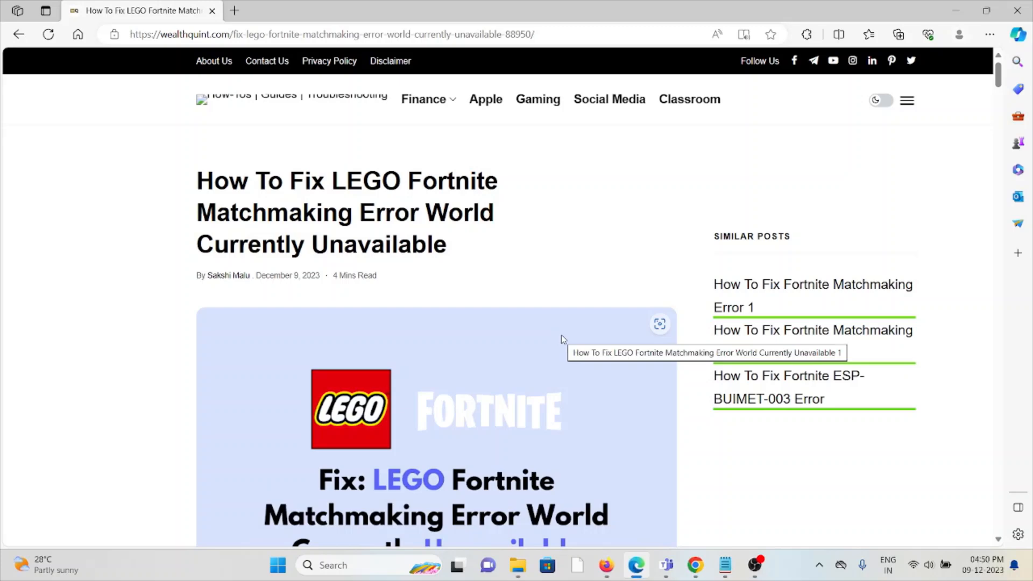
pyautogui.moveTo(567, 337)
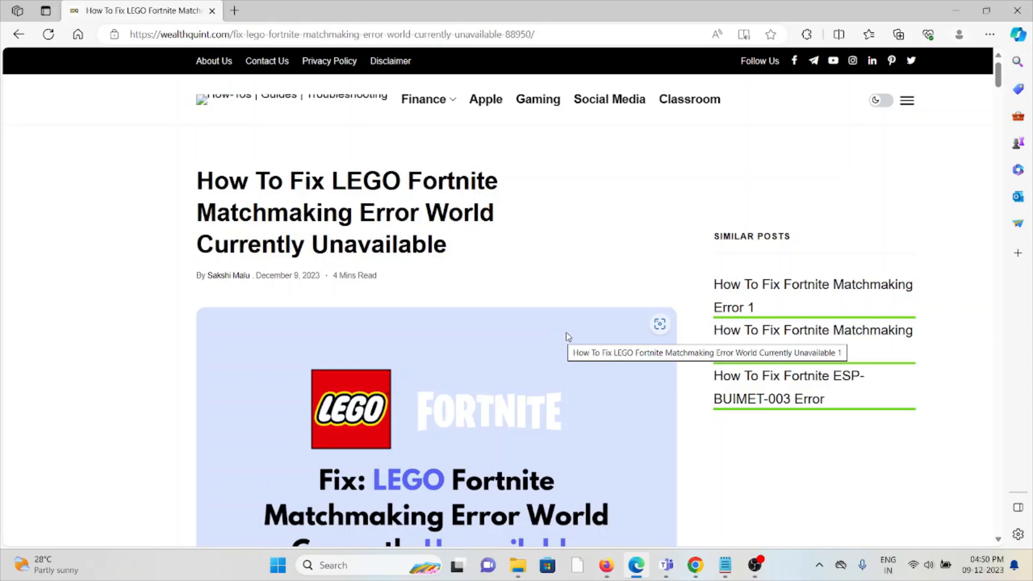
# Scroll the wealthquint guide past its intro and four causes to the 'How To Fix' heading
pyautogui.scroll(-3)
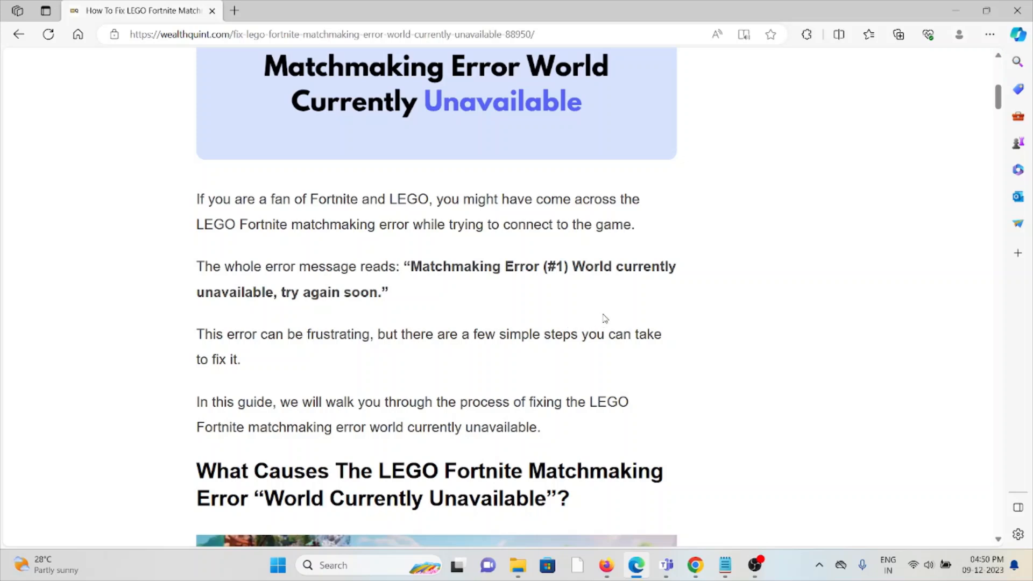
pyautogui.moveTo(600, 320)
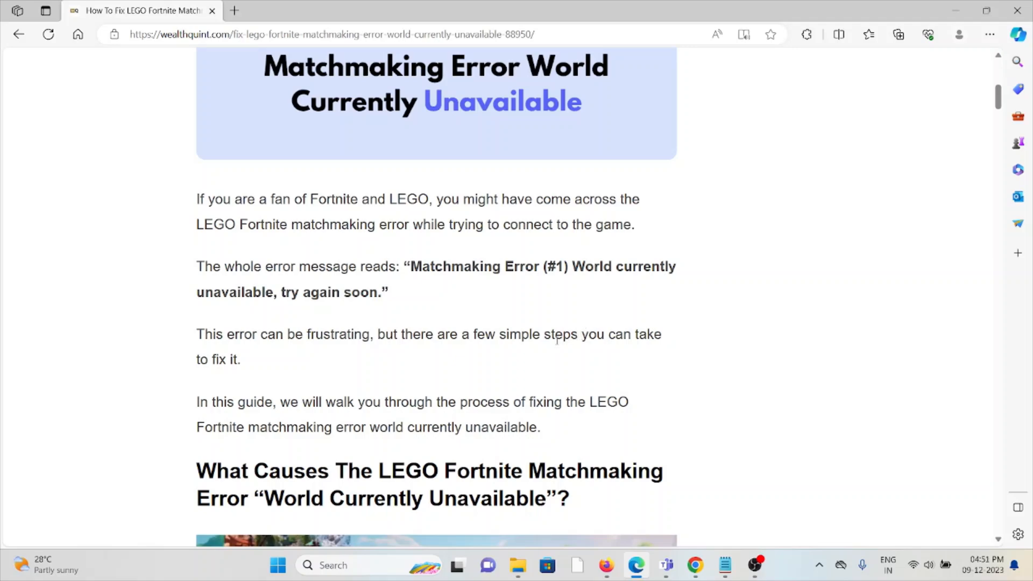
pyautogui.scroll(-3)
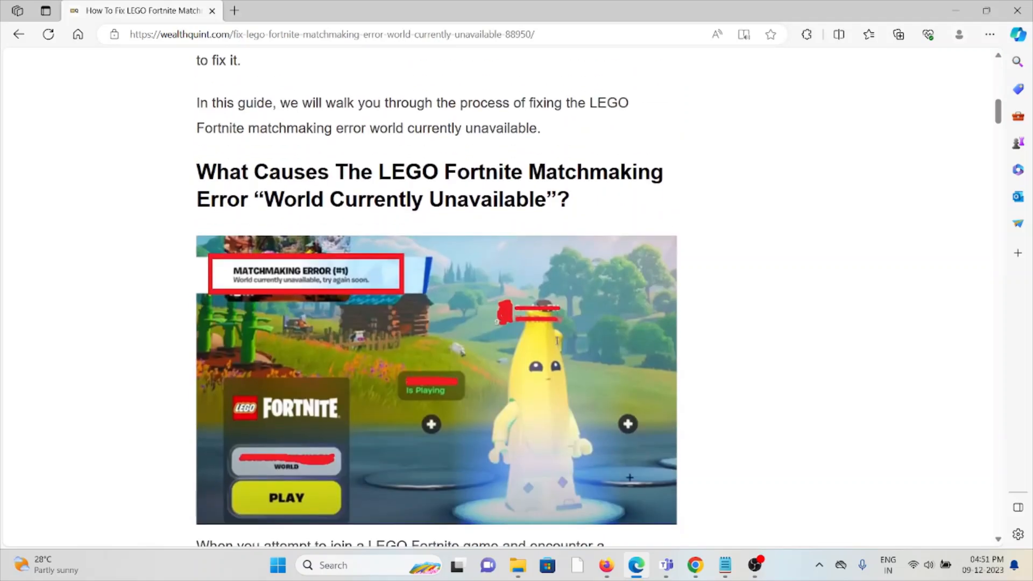
pyautogui.moveTo(581, 337)
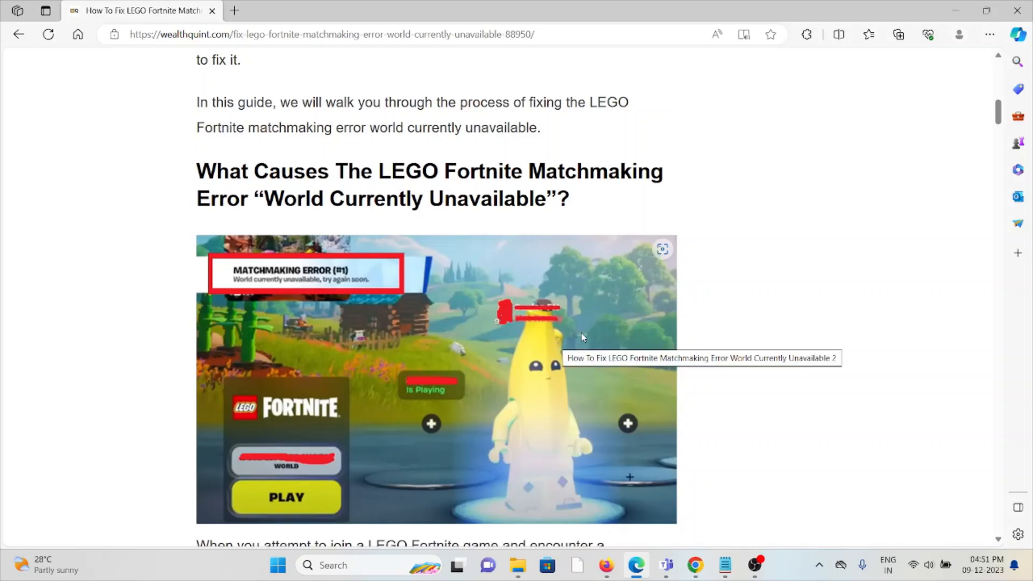
pyautogui.scroll(-3)
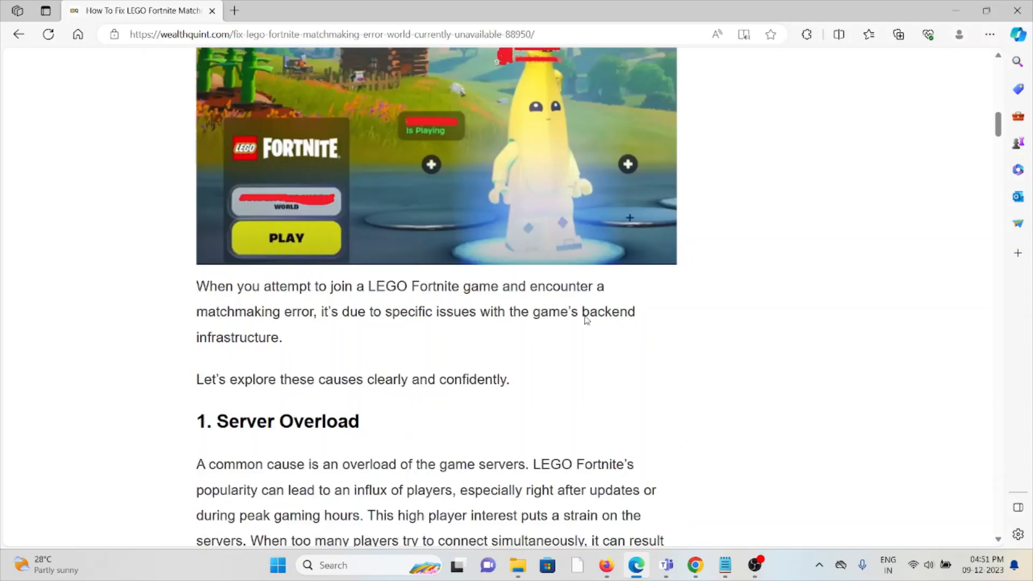
pyautogui.scroll(-3)
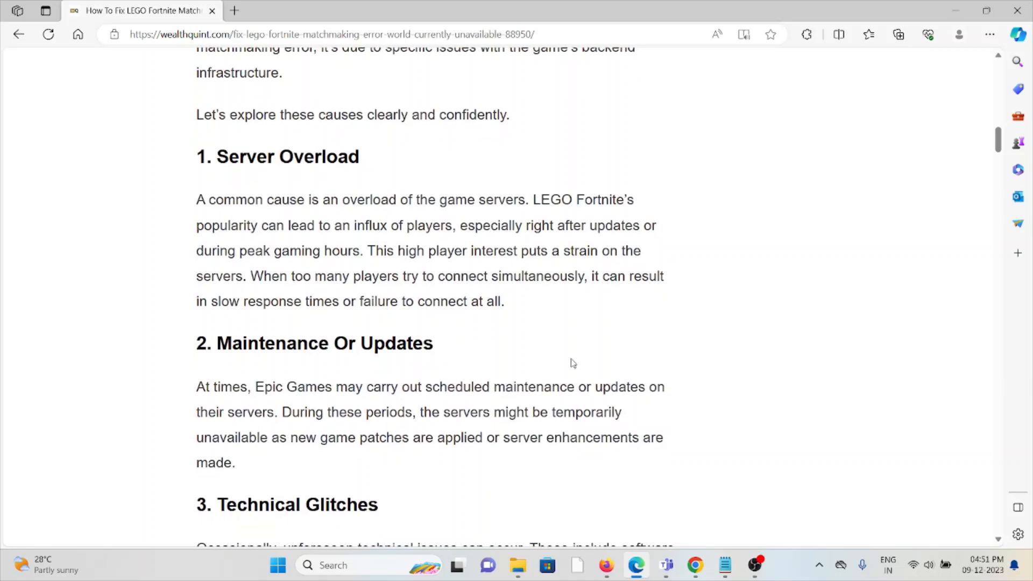
pyautogui.moveTo(532, 366)
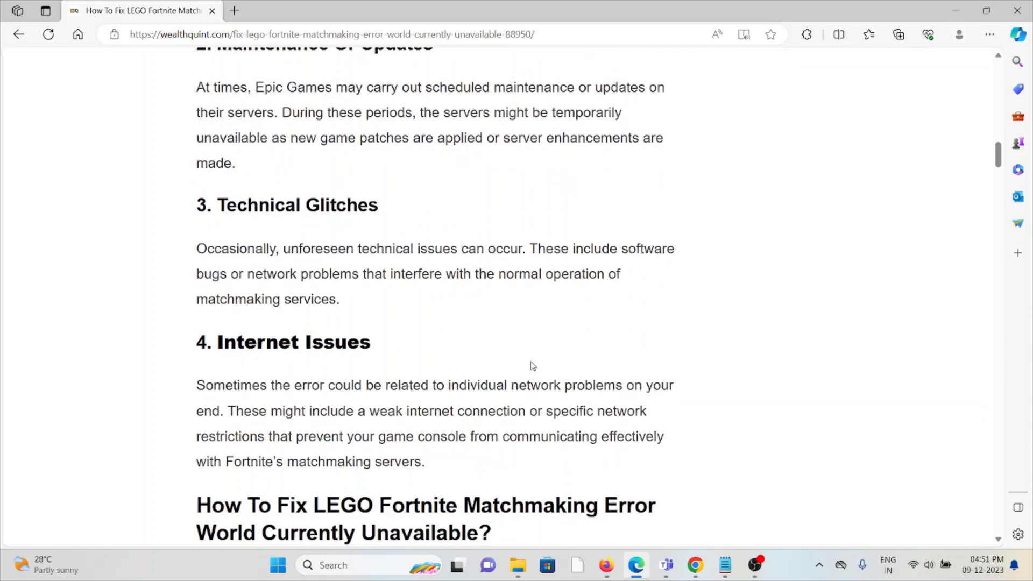
pyautogui.scroll(-3)
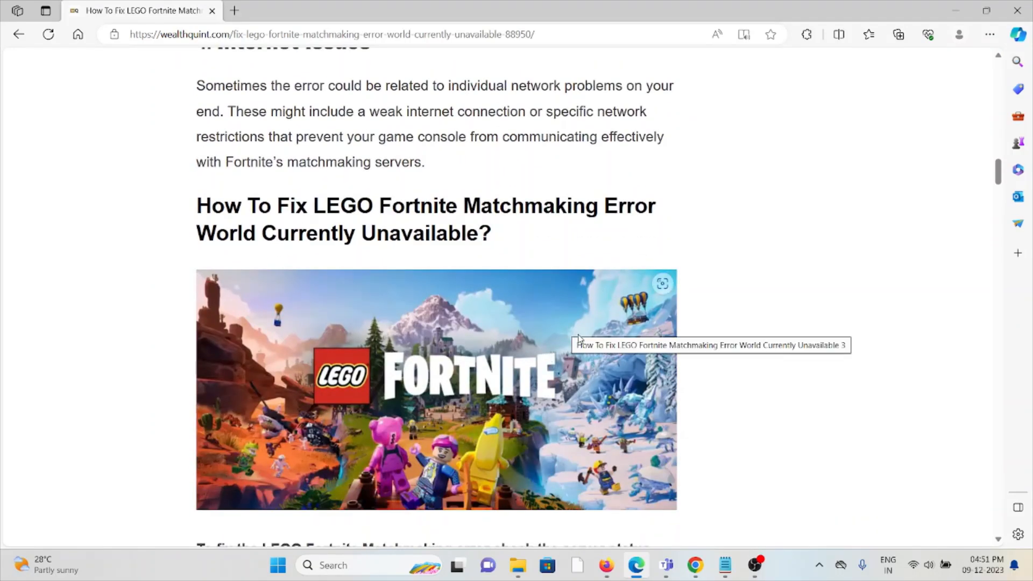
pyautogui.moveTo(550, 331)
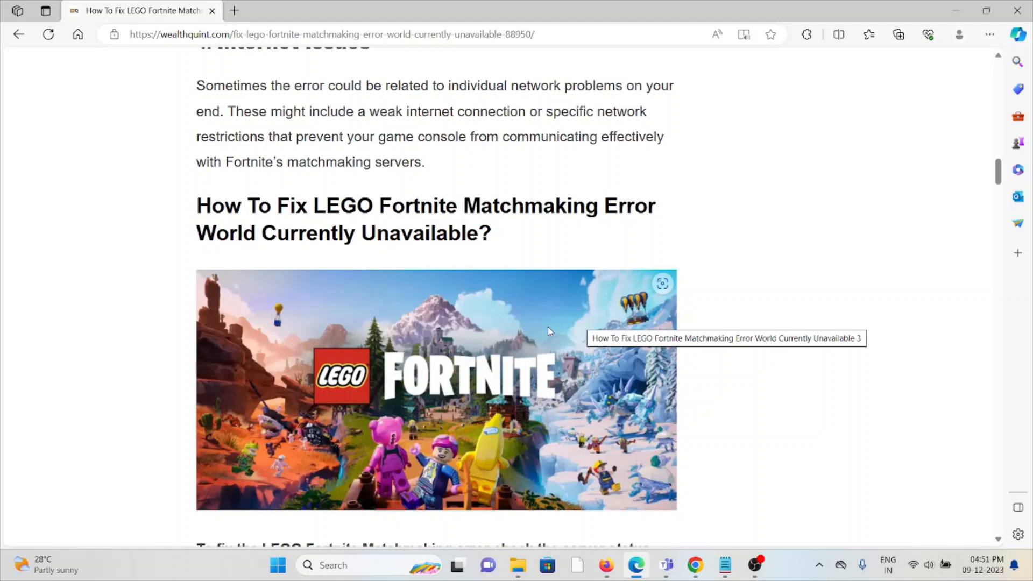
pyautogui.moveTo(531, 314)
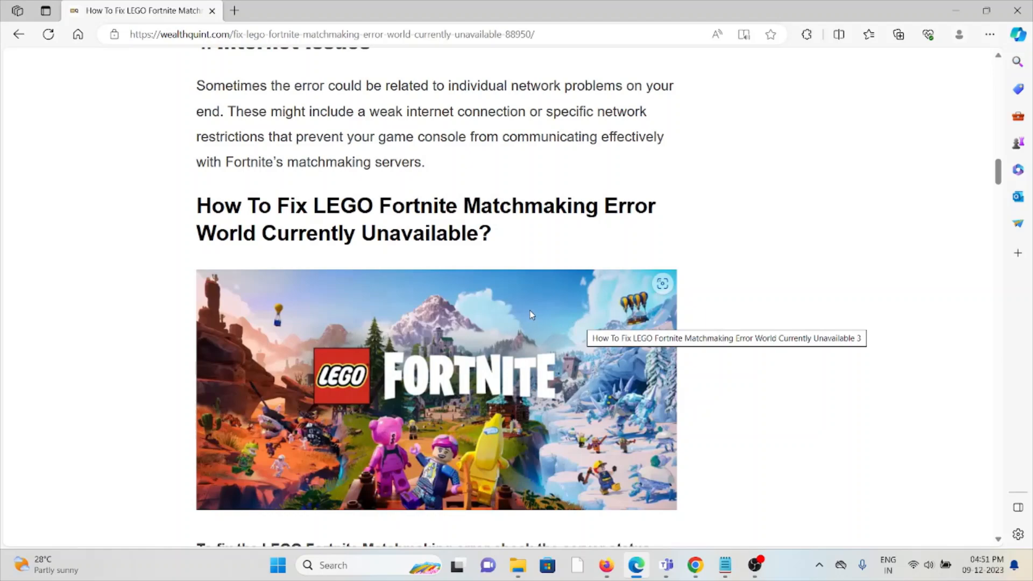
# Read the server status check and Try A Different Browser fixes, reaching the matchmaking-region fix
pyautogui.scroll(-3)
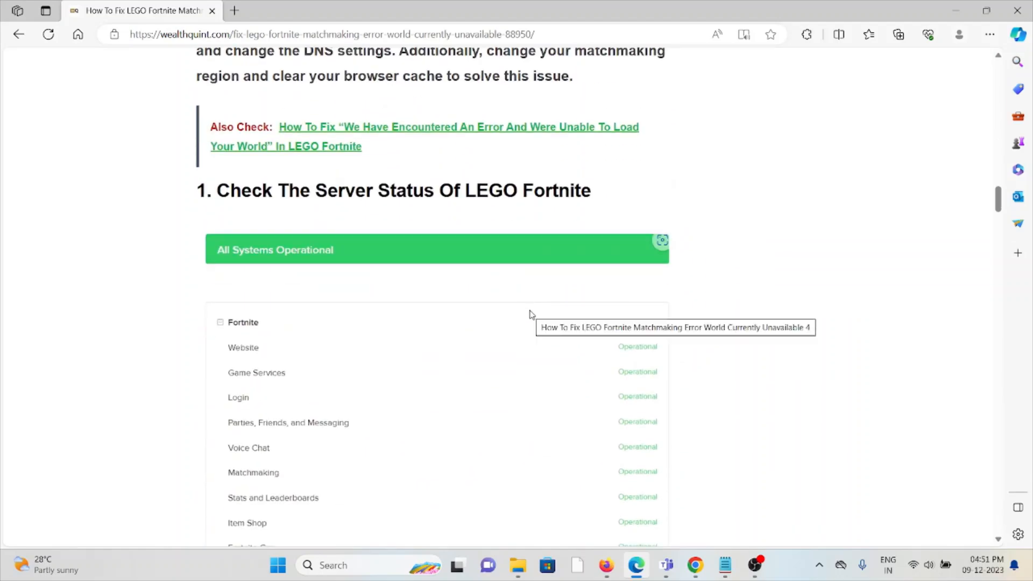
pyautogui.scroll(-3)
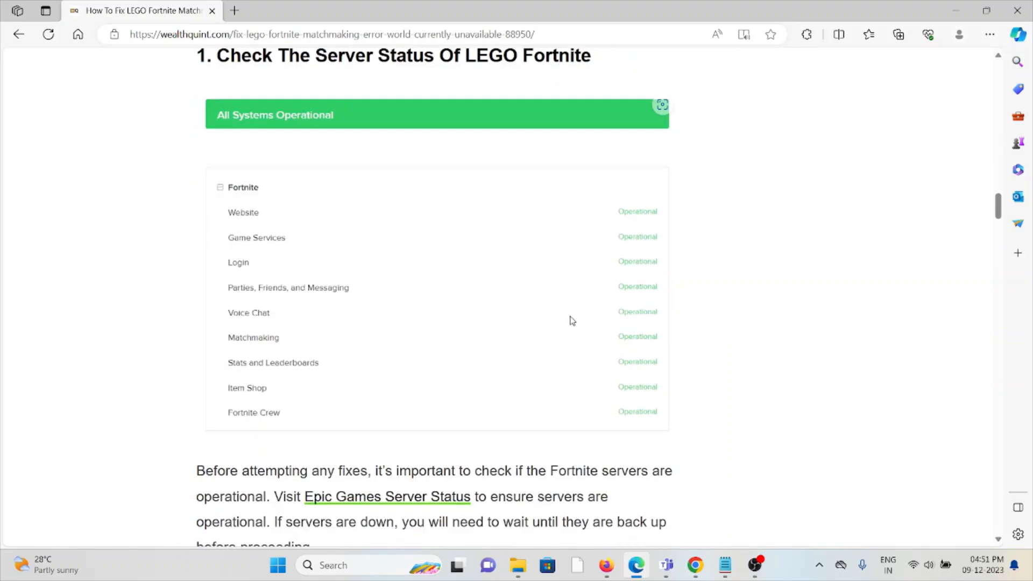
pyautogui.scroll(-3)
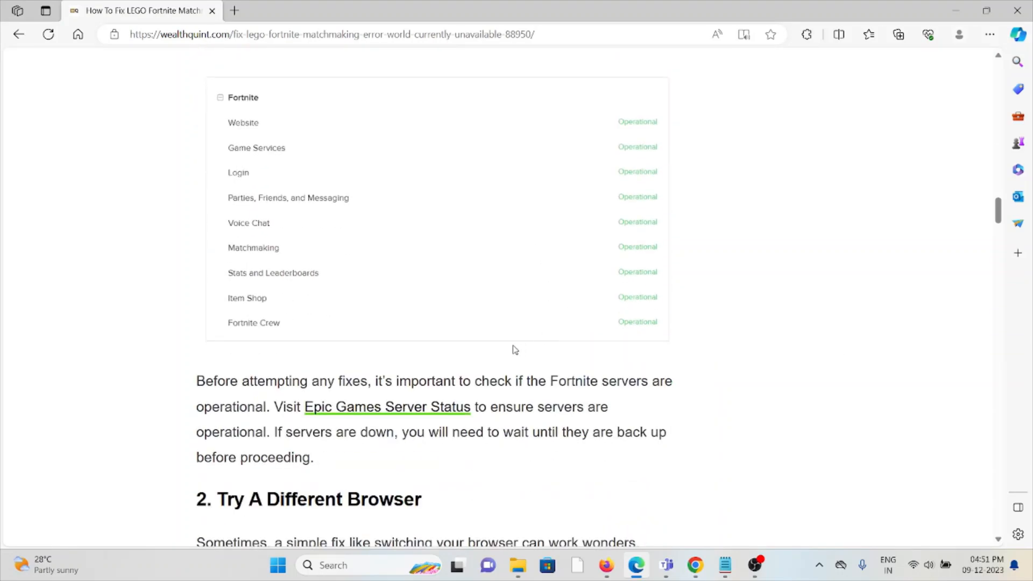
pyautogui.scroll(3)
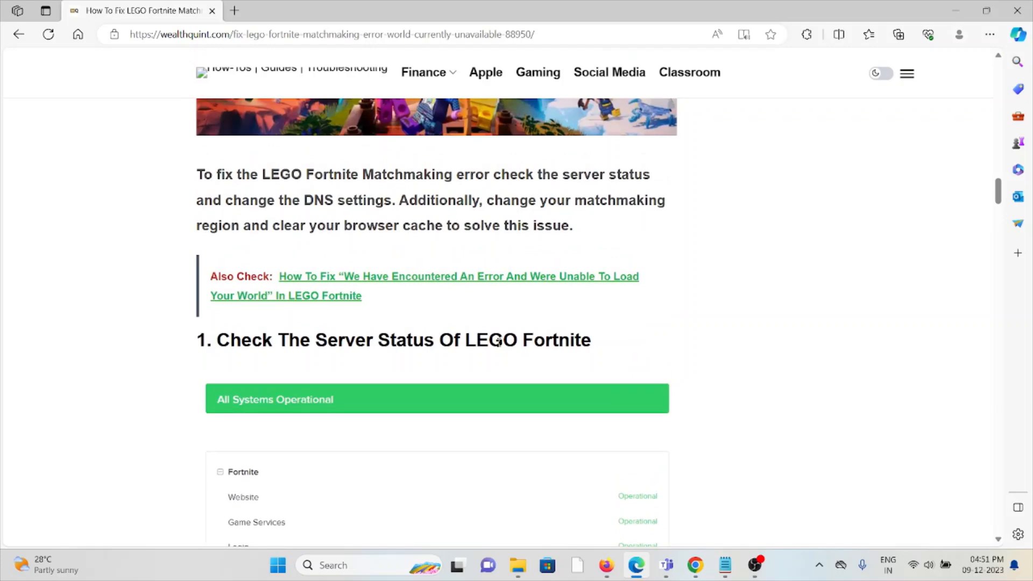
pyautogui.moveTo(486, 348)
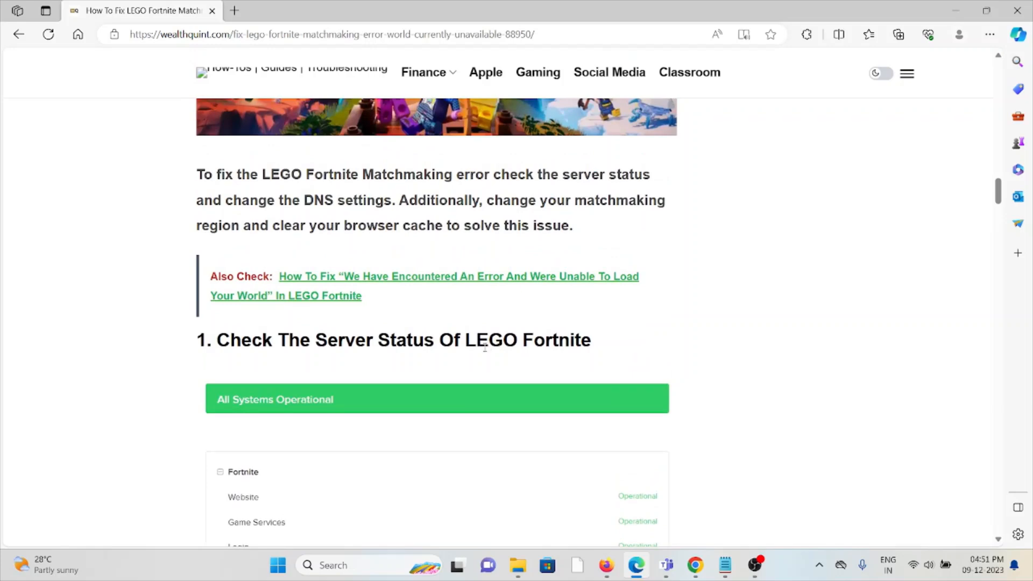
pyautogui.scroll(-3)
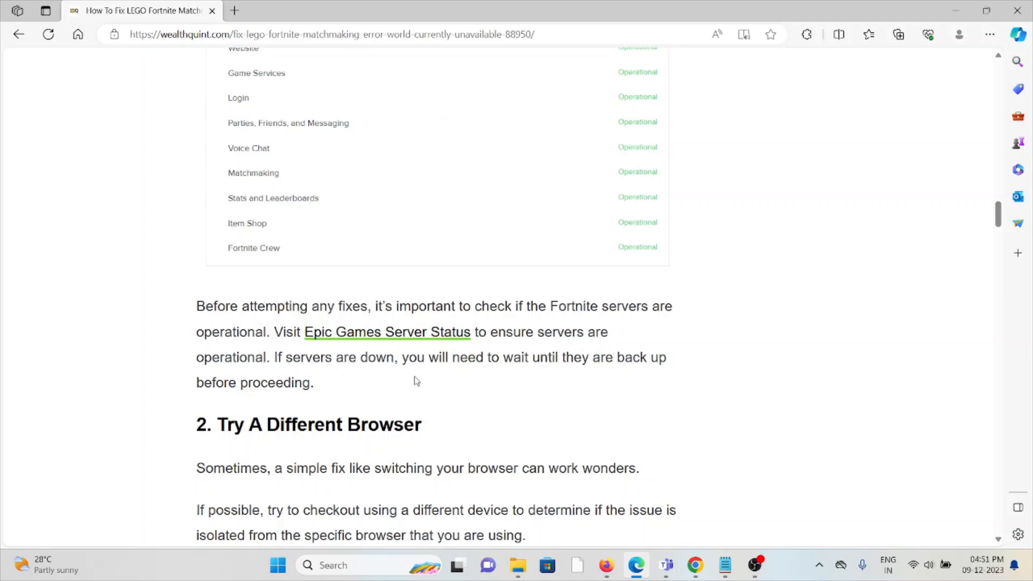
pyautogui.moveTo(400, 404)
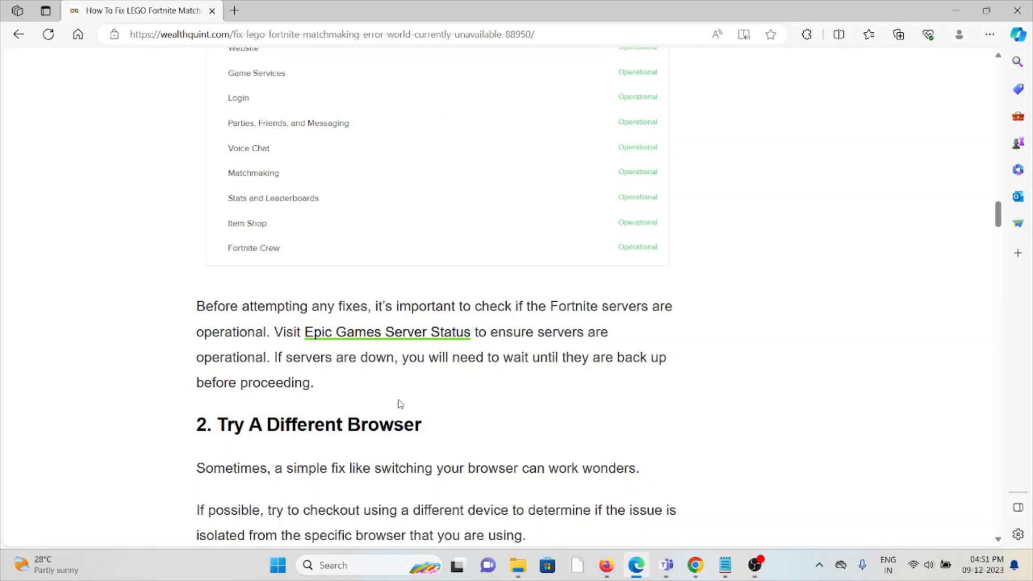
pyautogui.scroll(-3)
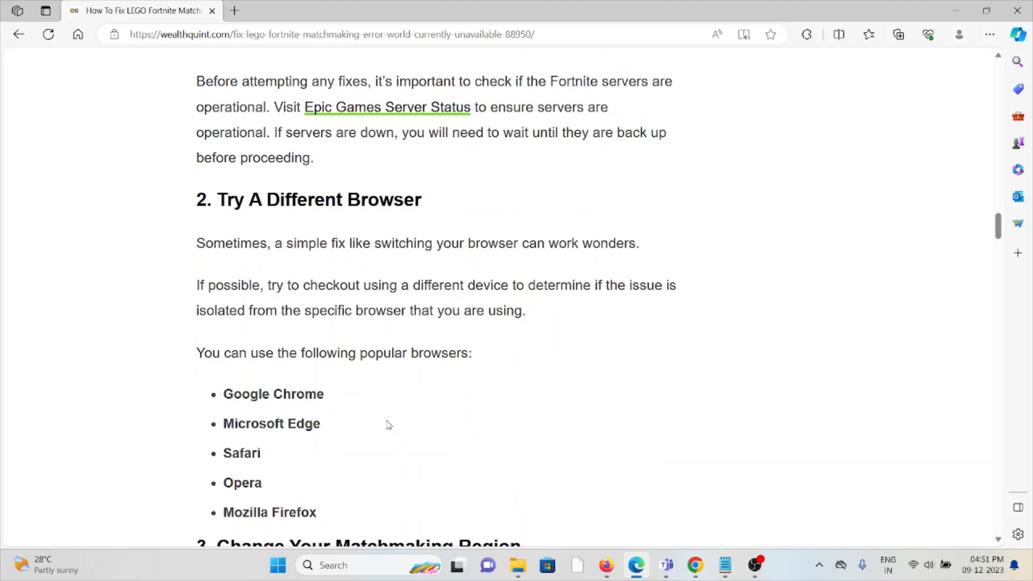
pyautogui.moveTo(379, 432)
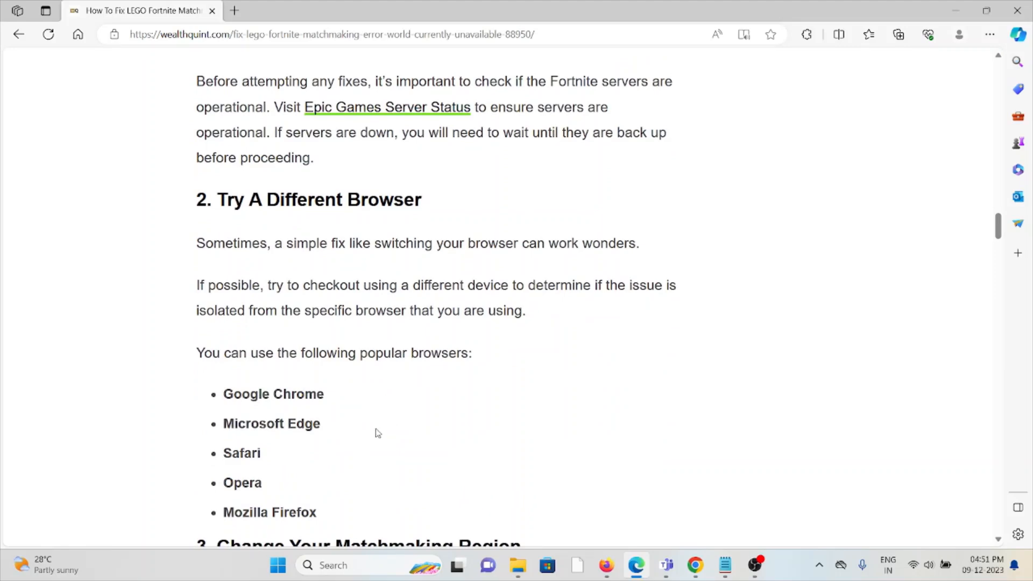
pyautogui.moveTo(367, 465)
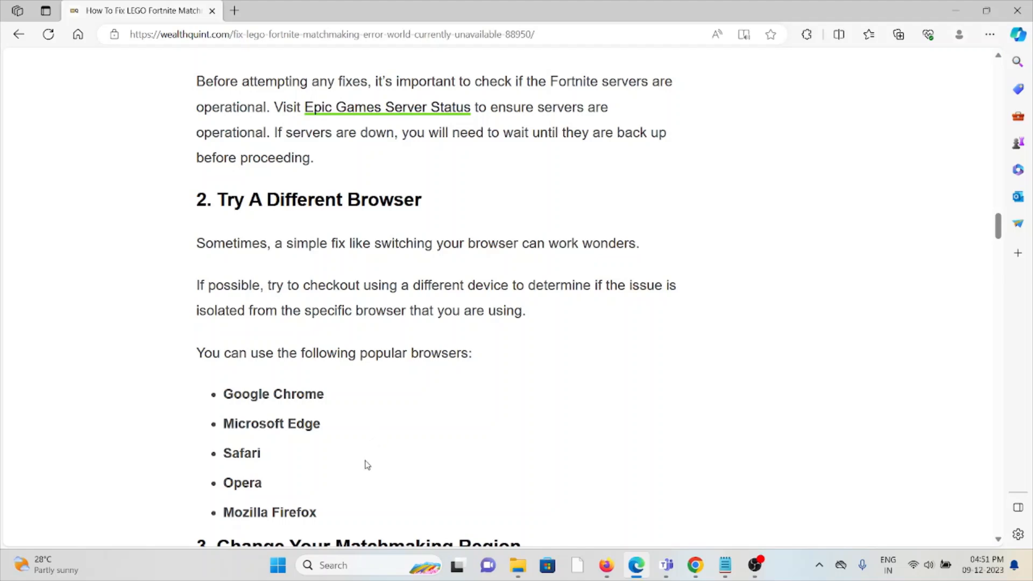
pyautogui.moveTo(369, 468)
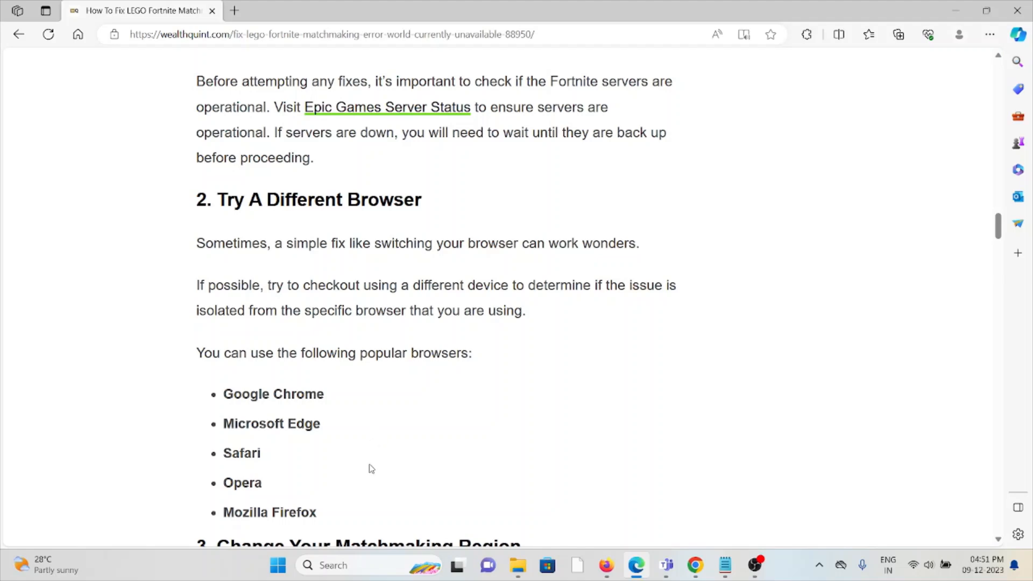
pyautogui.moveTo(249, 423)
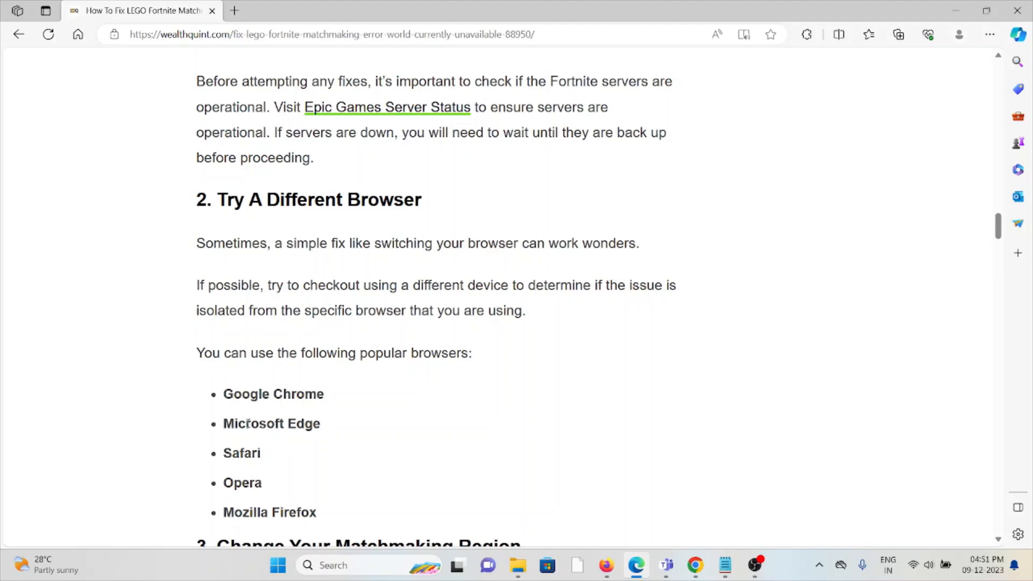
pyautogui.moveTo(324, 394); pyautogui.dragTo(310, 423)
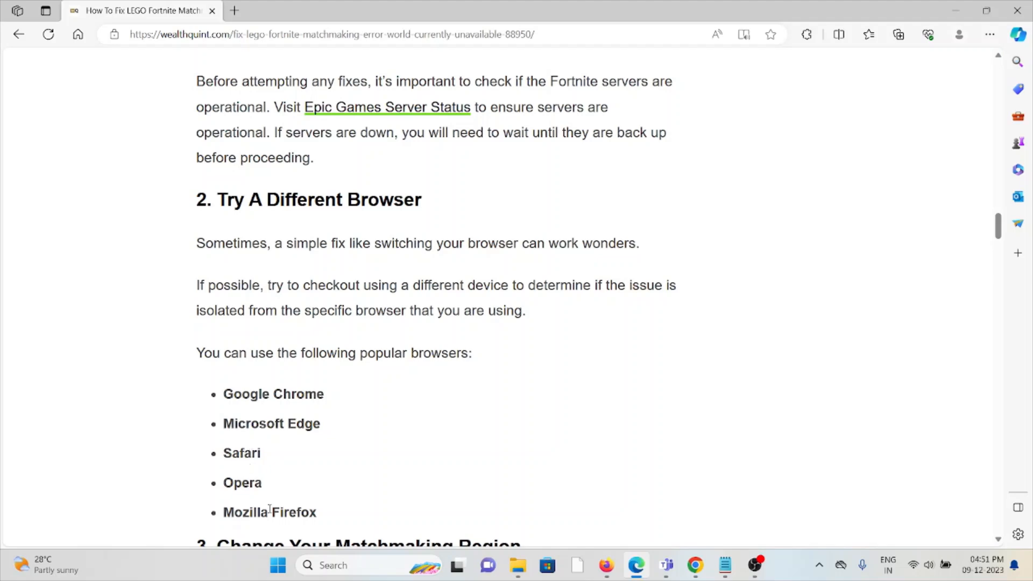
pyautogui.scroll(-3)
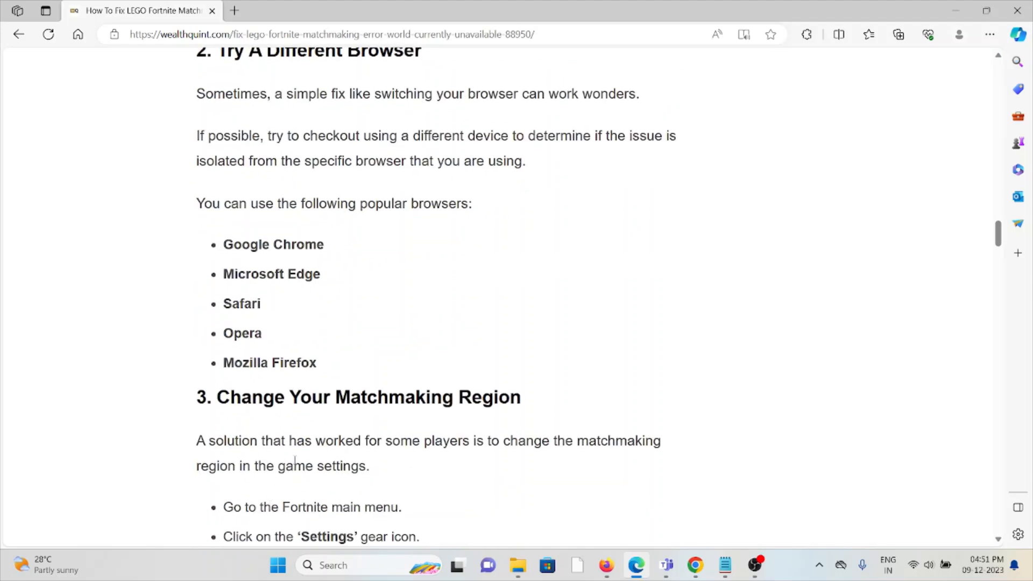
# Scroll through the matchmaking-region and internet-connection fixes down to the Speedtest image
pyautogui.scroll(-3)
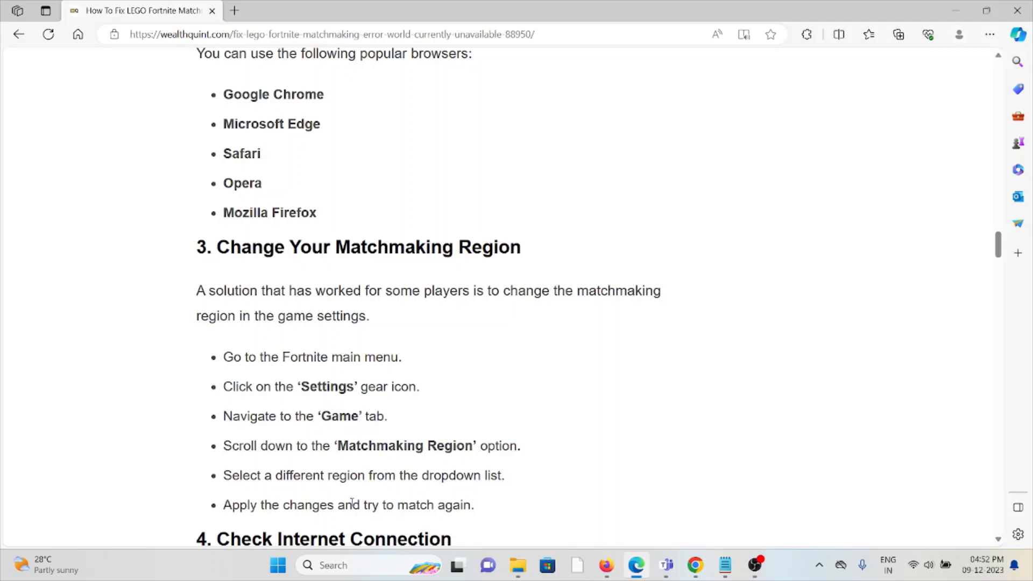
pyautogui.scroll(-3)
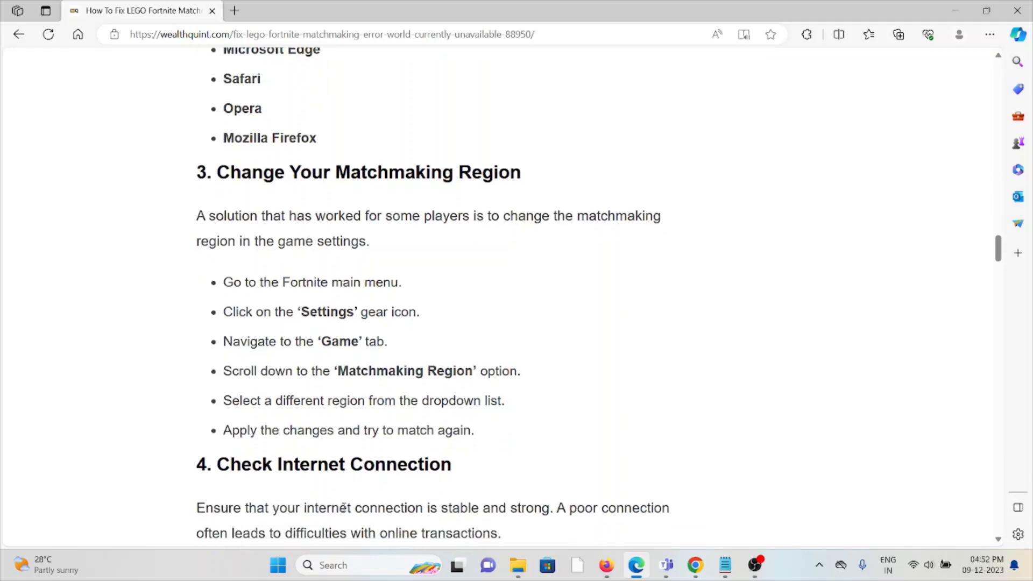
pyautogui.scroll(-3)
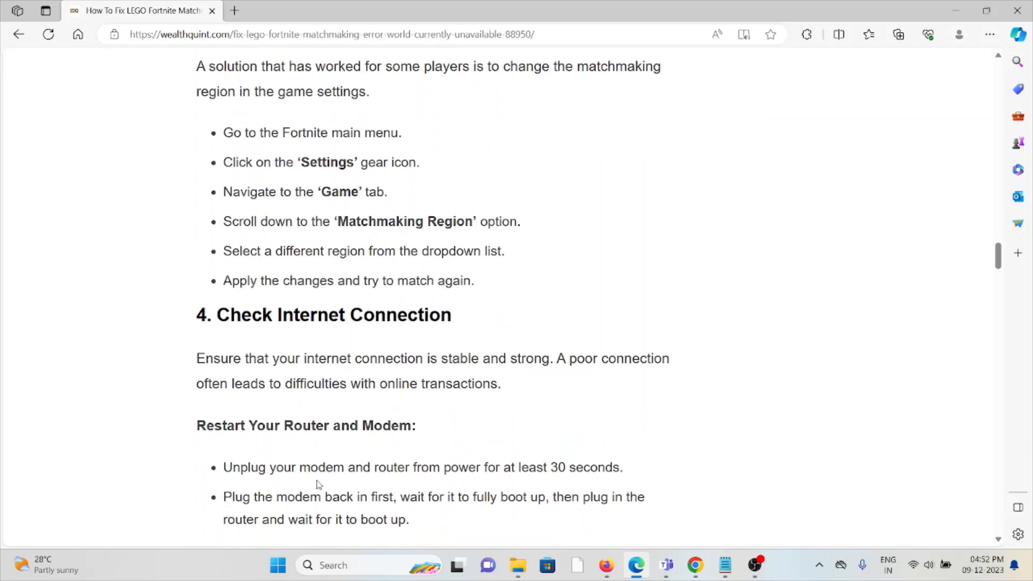
pyautogui.scroll(-3)
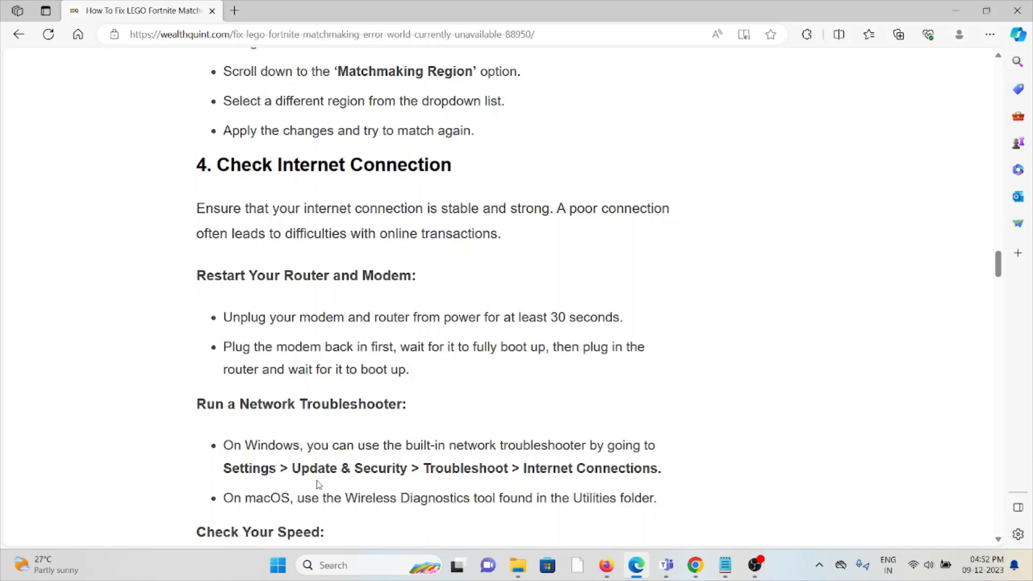
pyautogui.scroll(-3)
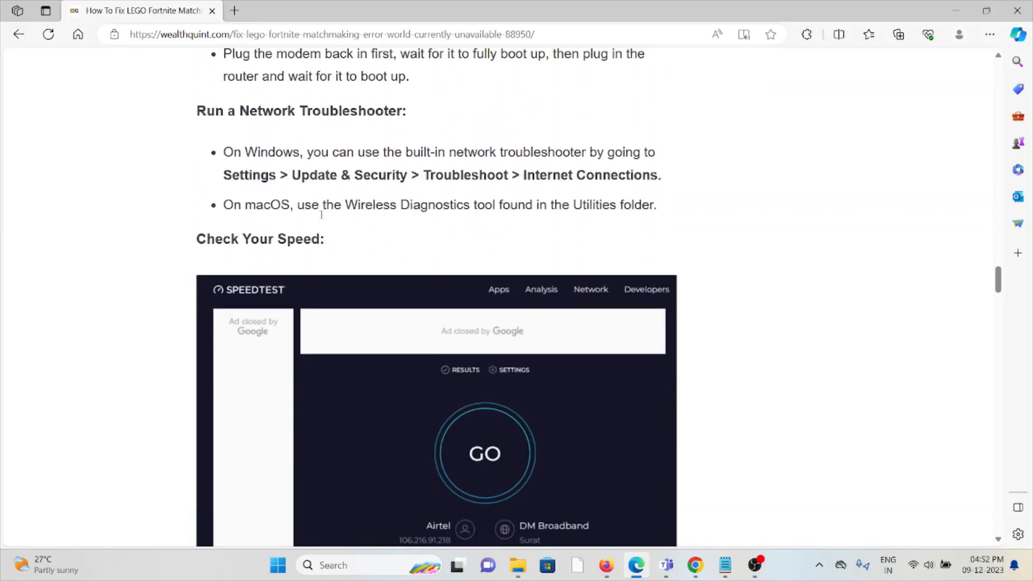
pyautogui.scroll(-3)
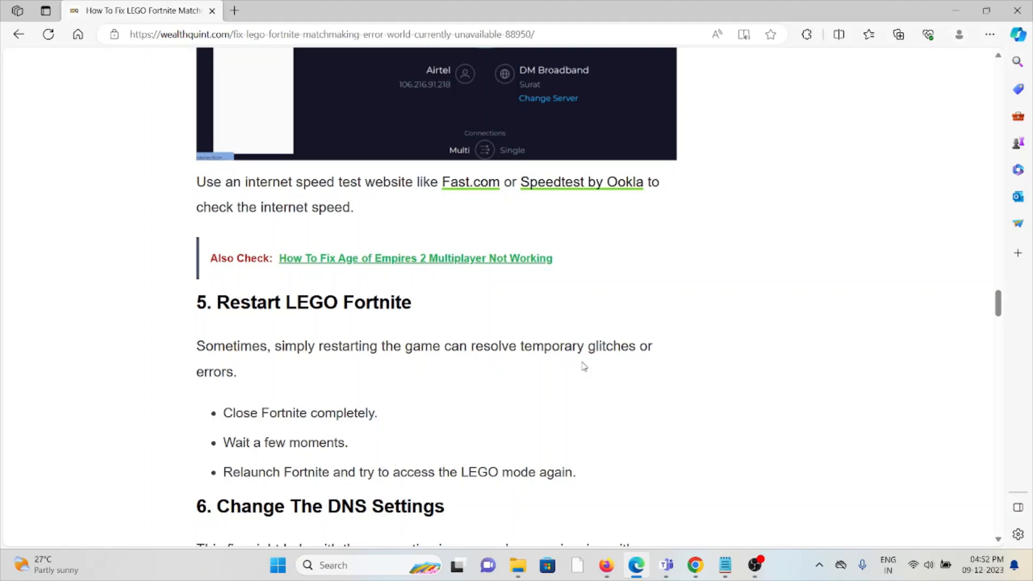
pyautogui.moveTo(537, 408)
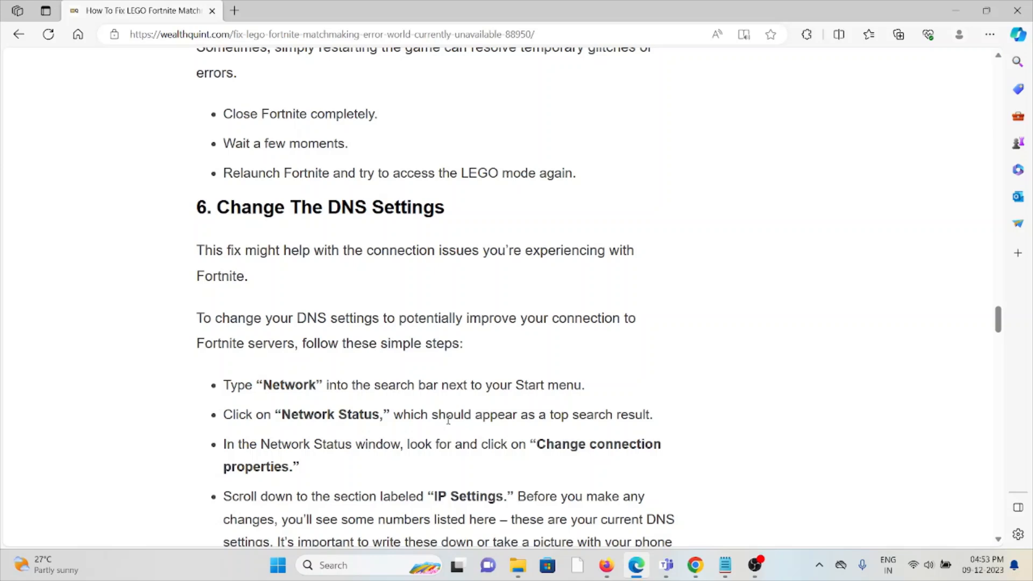
# Scroll past the restart and DNS fixes to section 7, Clear Browser Cache And Cookies
pyautogui.scroll(-3)
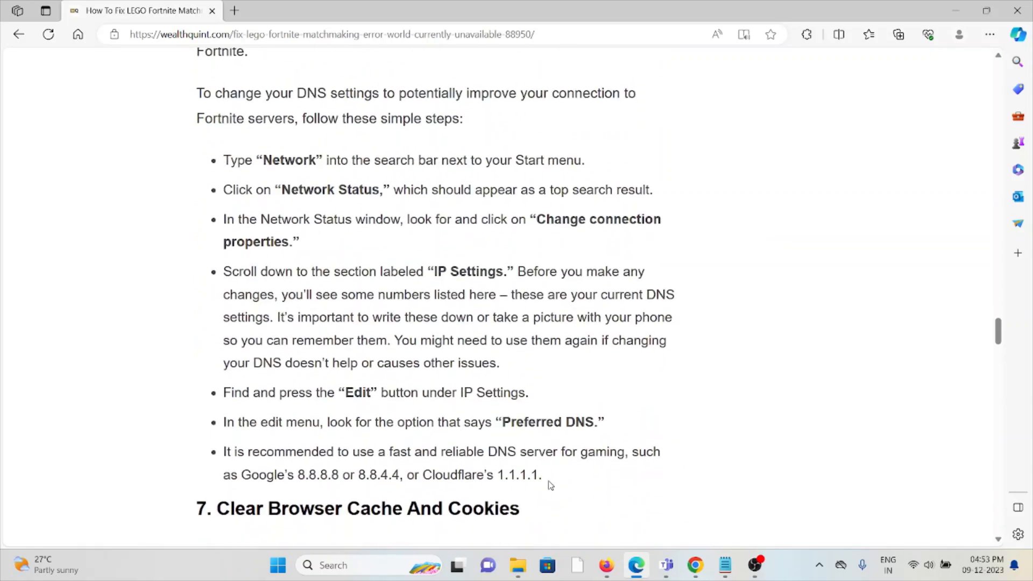
pyautogui.scroll(-3)
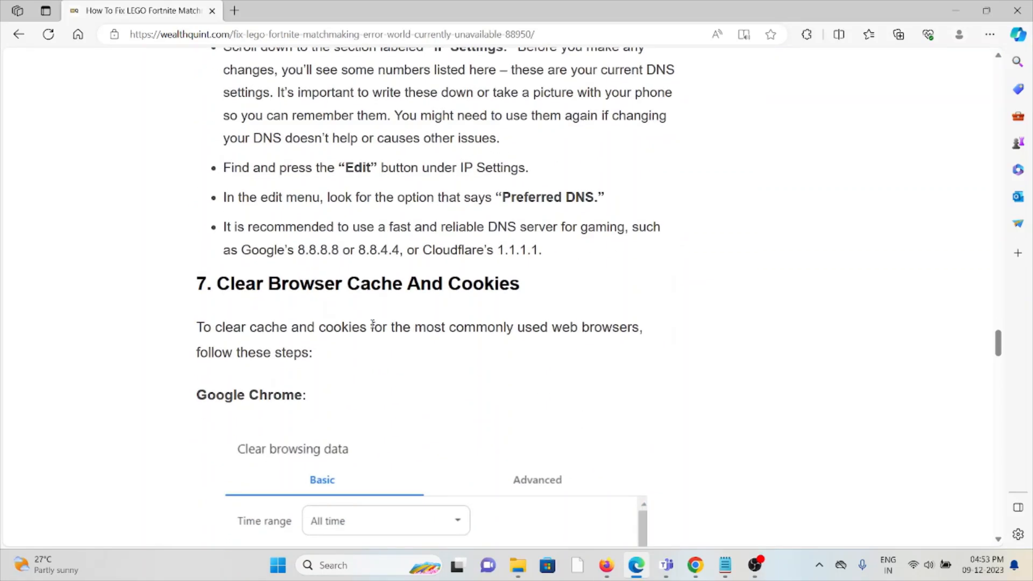
pyautogui.scroll(-3)
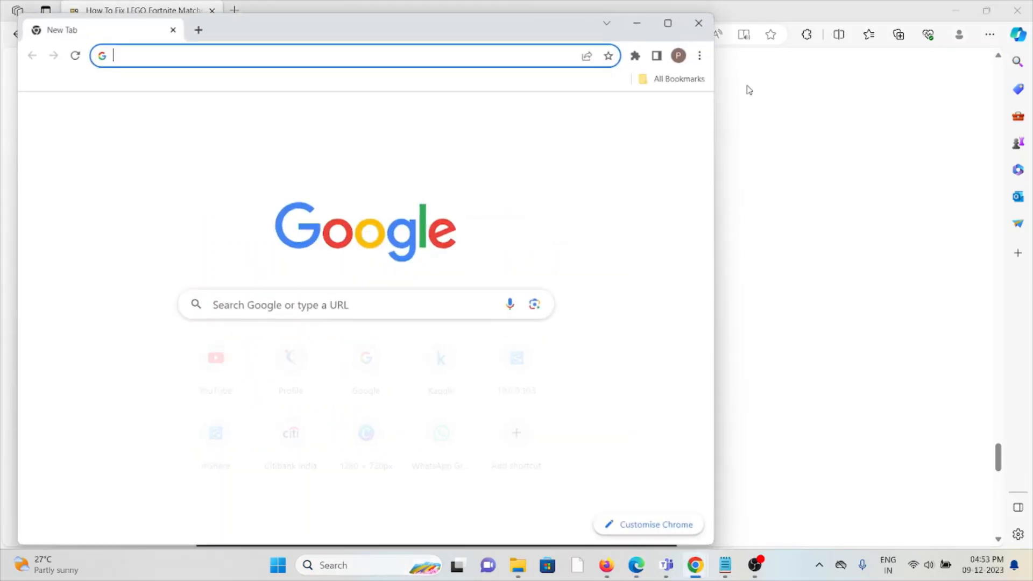
# Bring up Chrome's Clear browsing data options from the browser menu, then close them
pyautogui.click(699, 55)
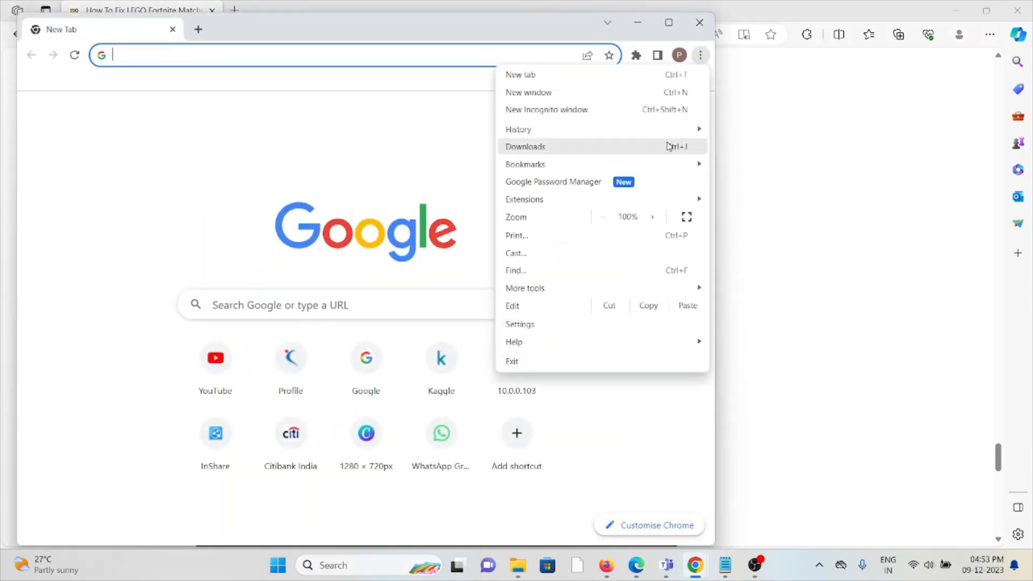
pyautogui.moveTo(525, 288)
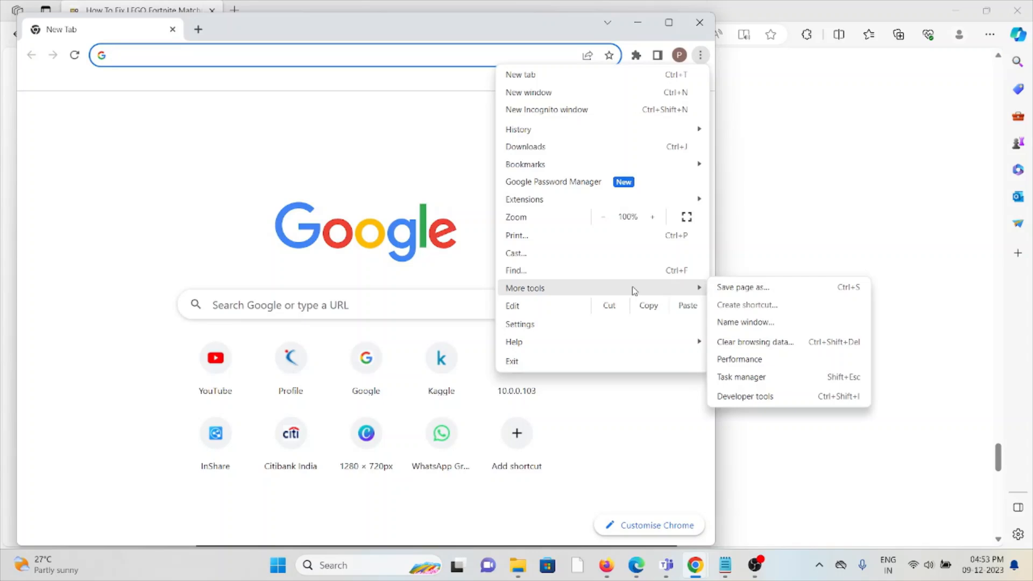
pyautogui.click(755, 341)
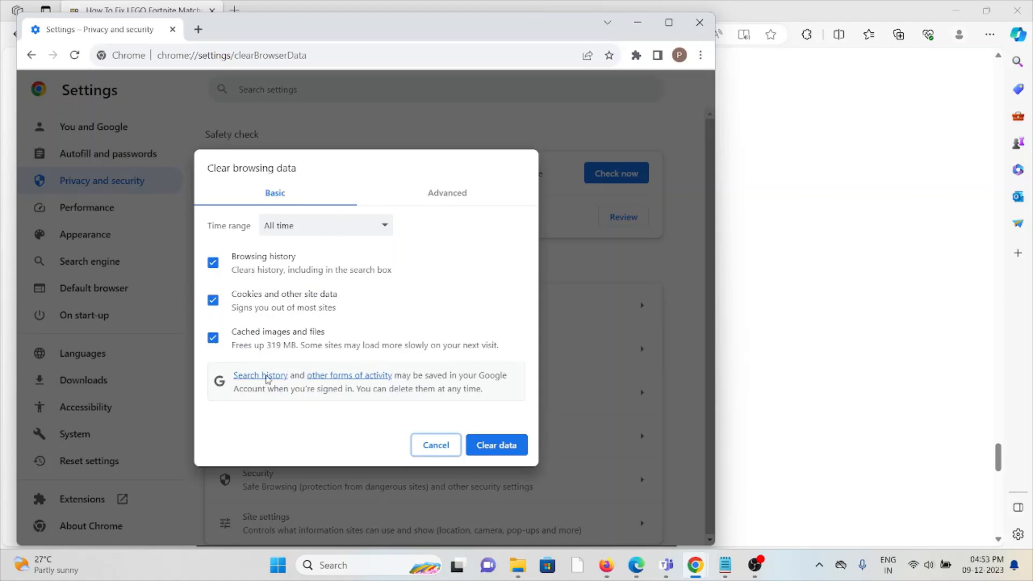
pyautogui.click(434, 445)
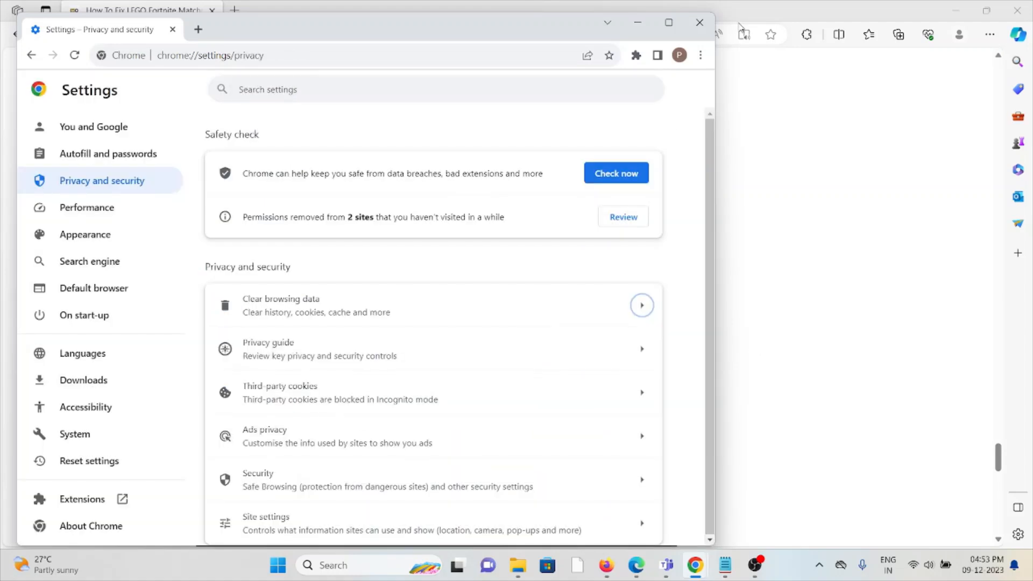
pyautogui.moveTo(699, 23)
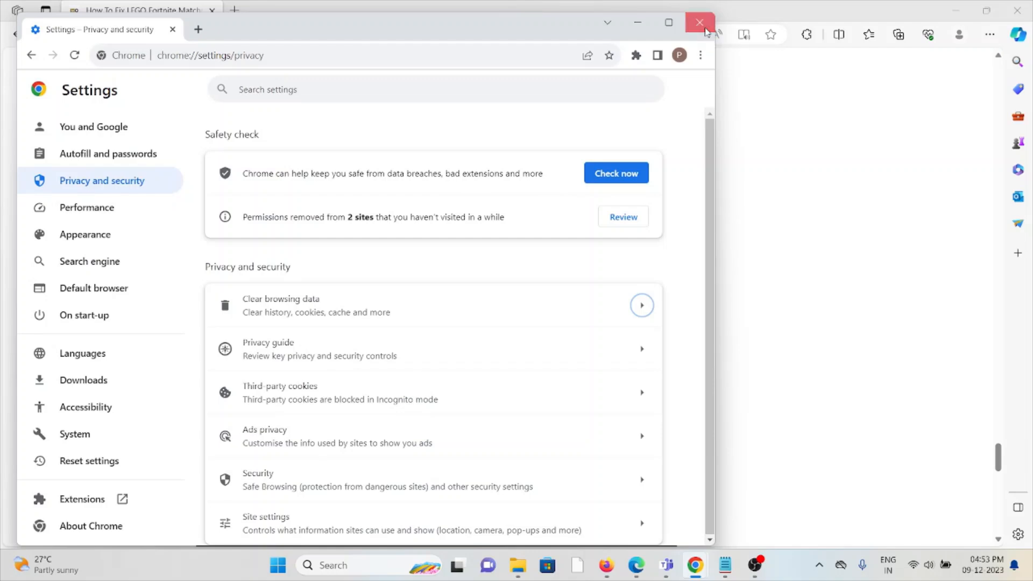
# Close Chrome and scroll the Edge article to section 9, Contact Epic Games Support Team
pyautogui.click(699, 22)
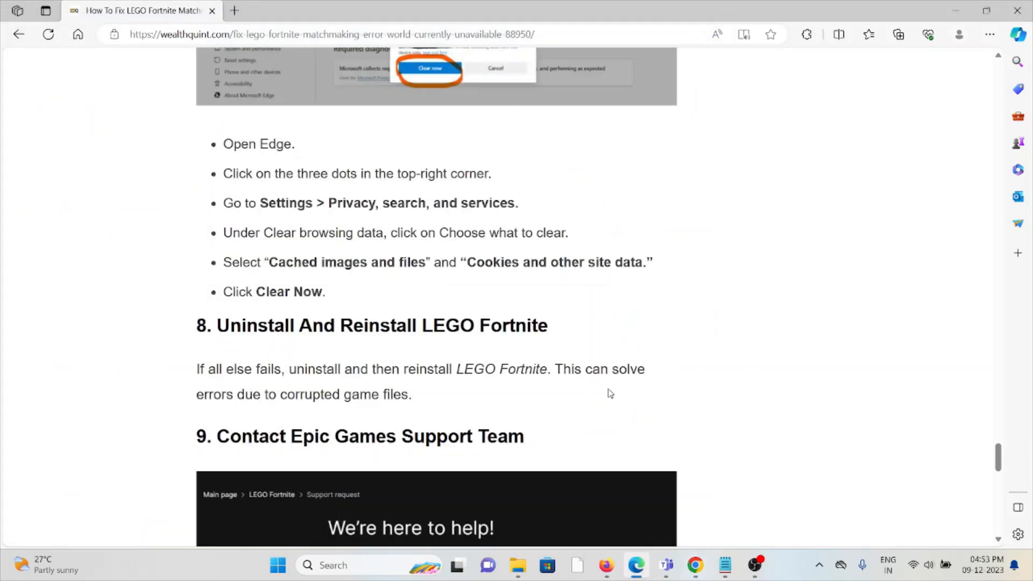
pyautogui.moveTo(595, 381)
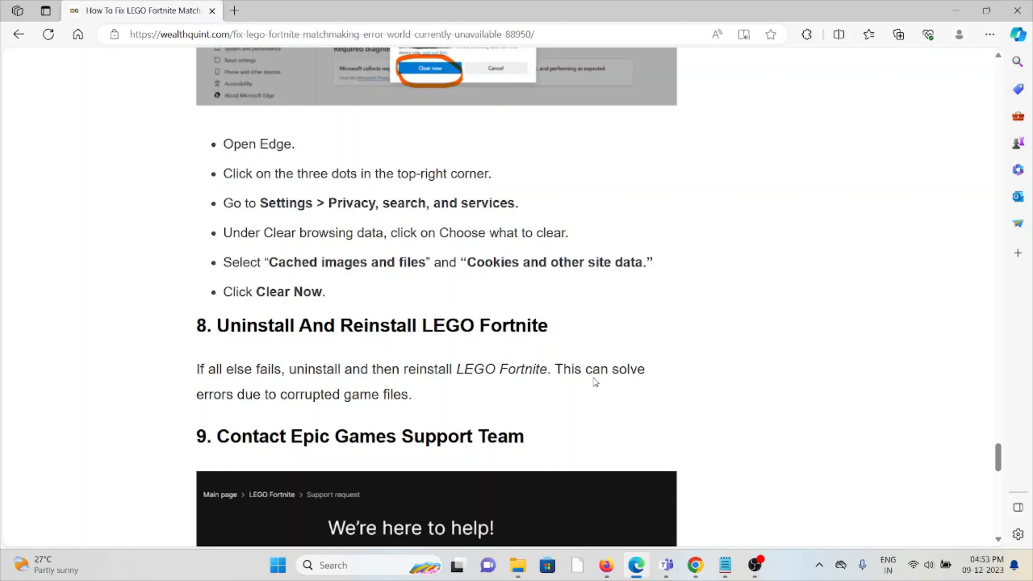
pyautogui.moveTo(584, 386)
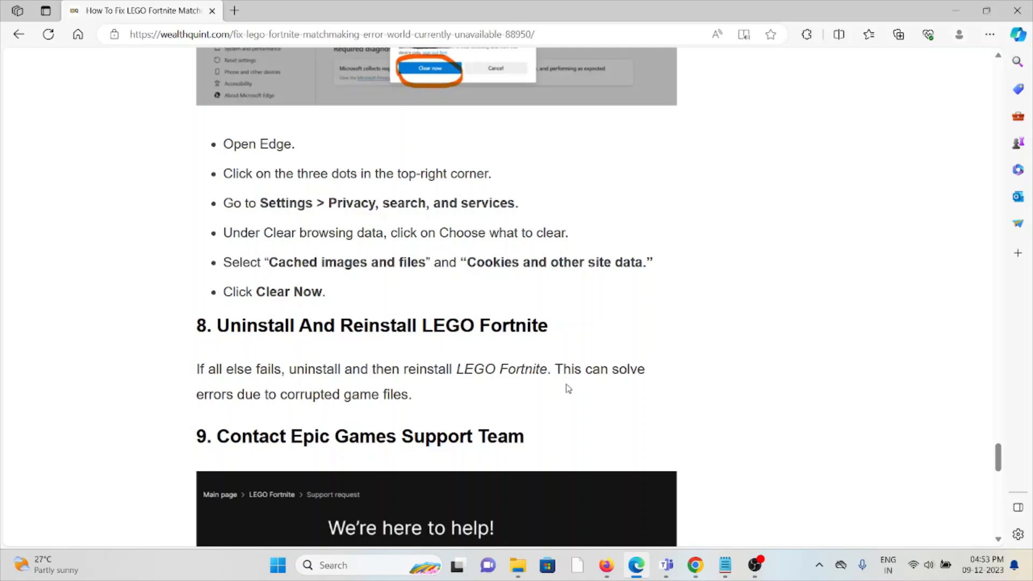
pyautogui.moveTo(555, 395)
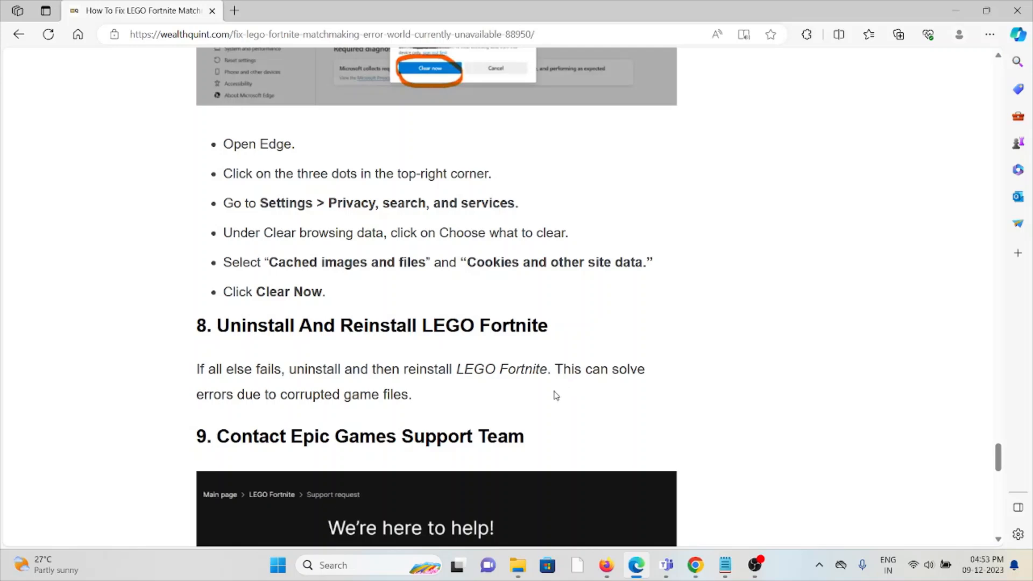
pyautogui.scroll(-3)
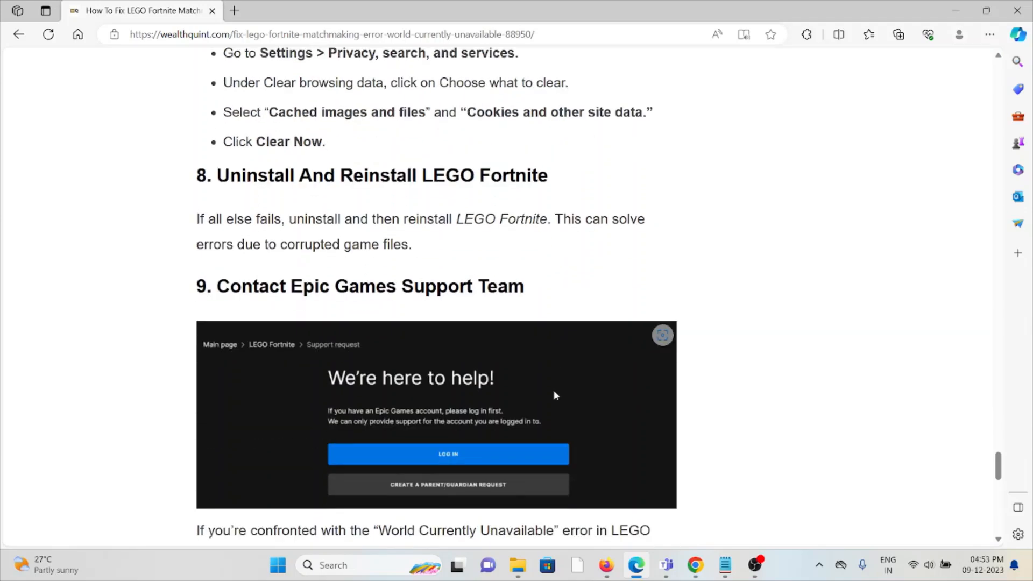
pyautogui.moveTo(553, 396)
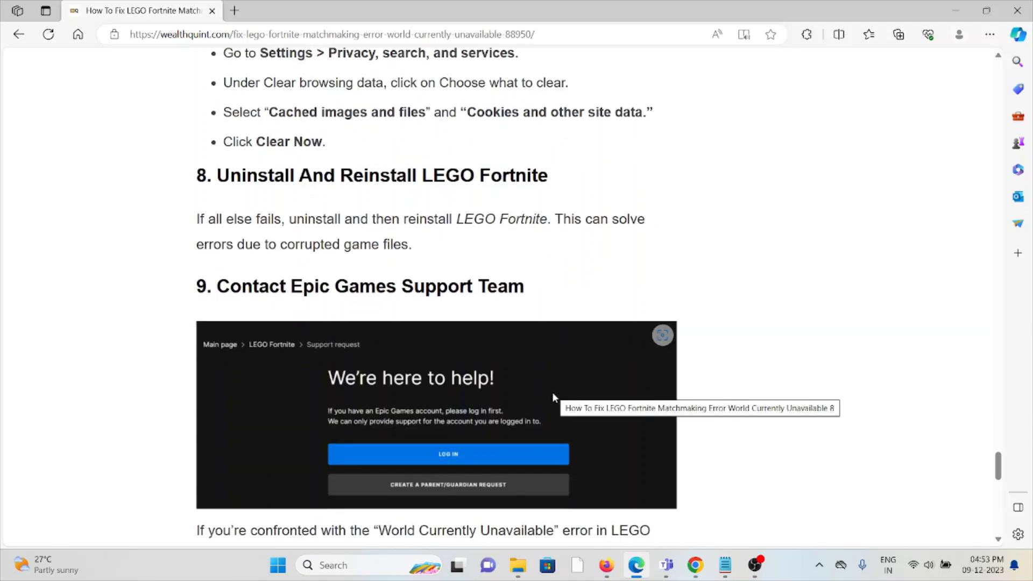